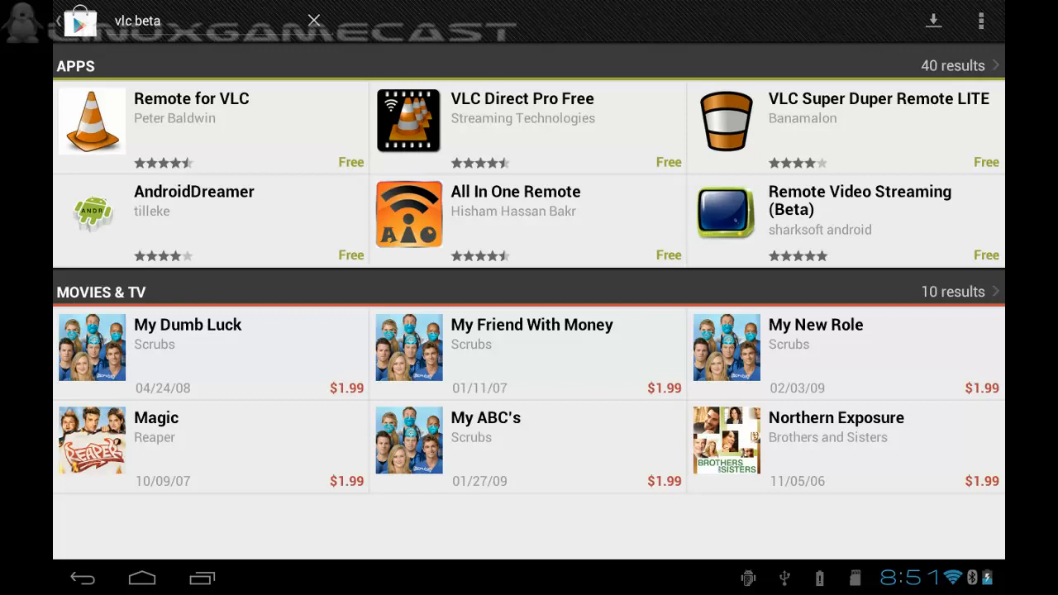
# - Clear the 'vlc beta' query and search Google Play for 'twit live'
pyautogui.click(314, 20)
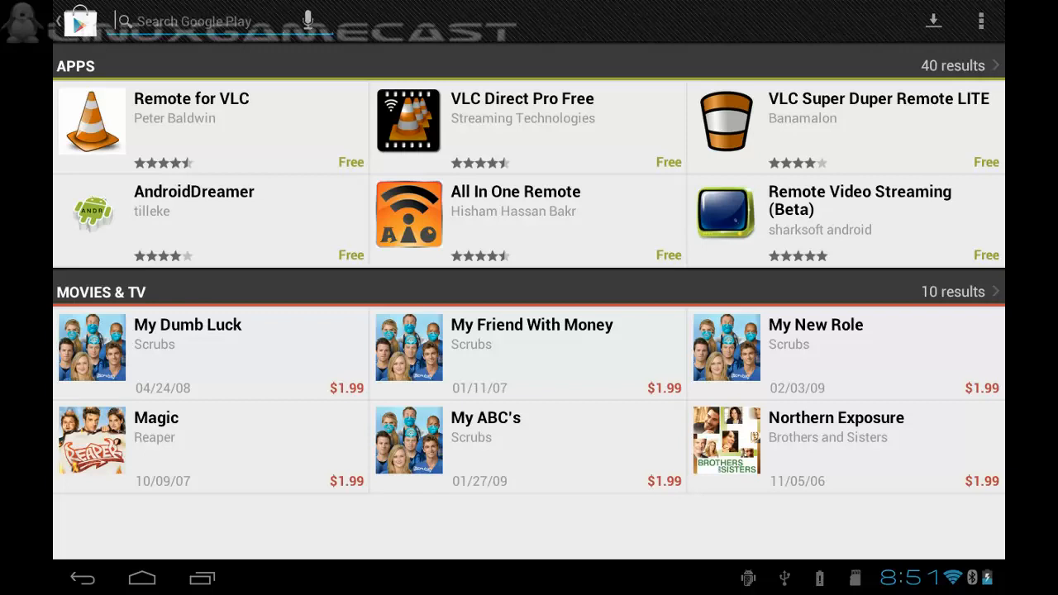
pyautogui.click(207, 20)
pyautogui.write('twit live')
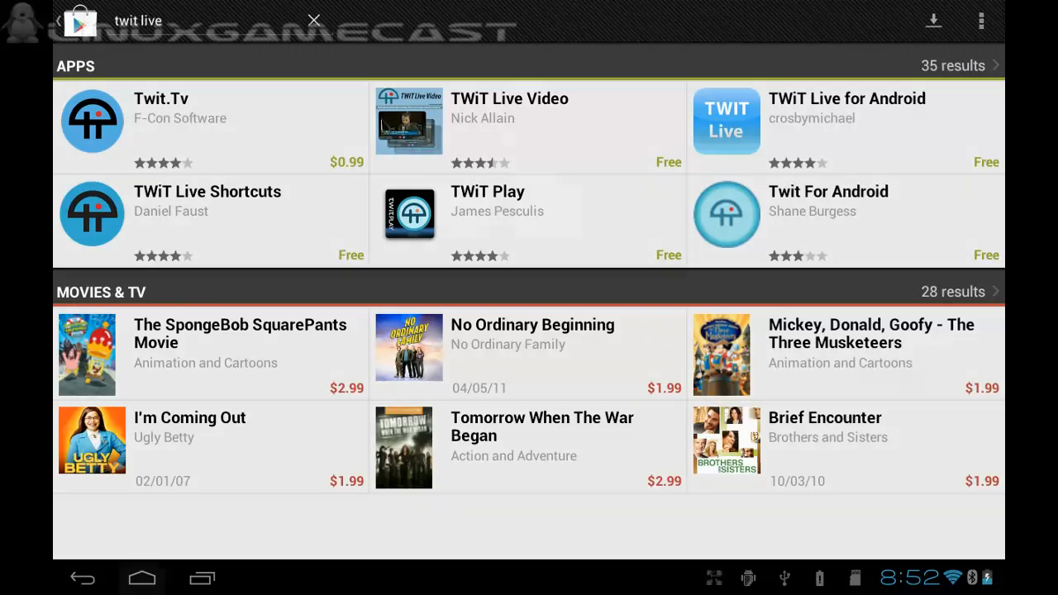
pyautogui.click(141, 578)
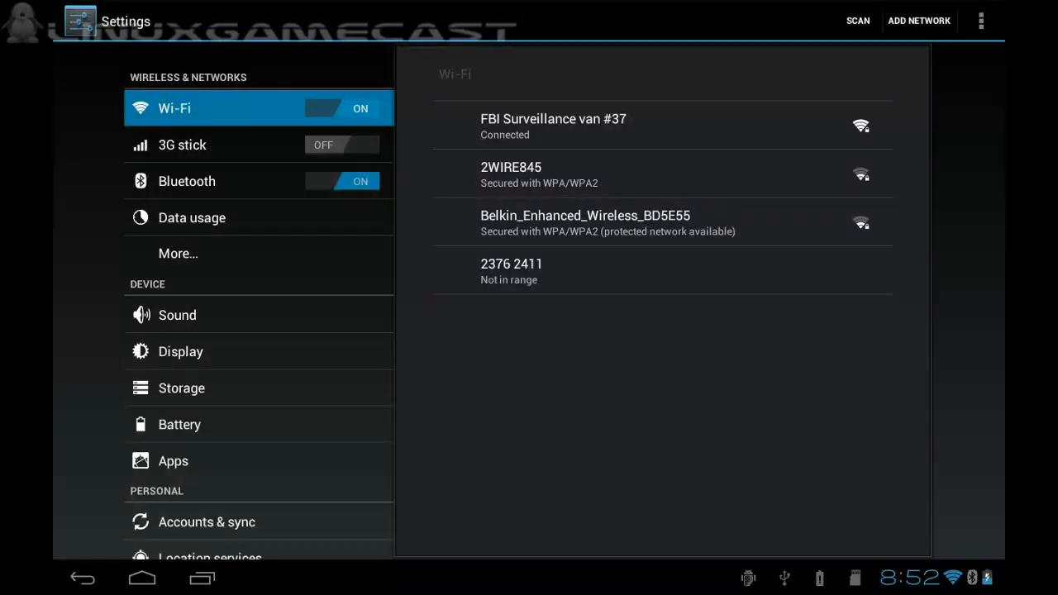
# - Open Security settings and confirm Unknown sources is allowed
pyautogui.scroll(-3)
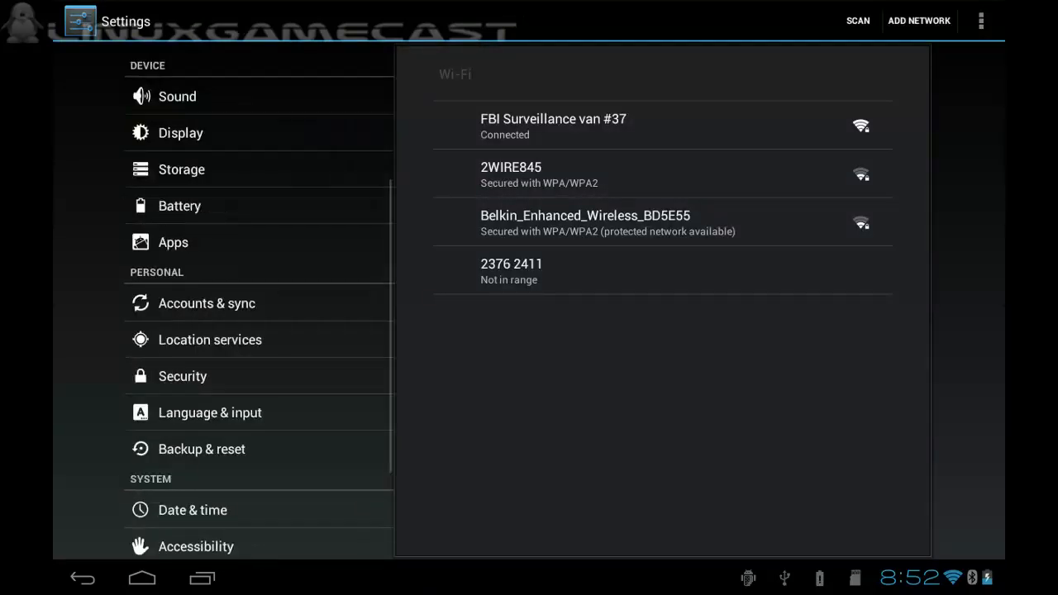
pyautogui.click(182, 377)
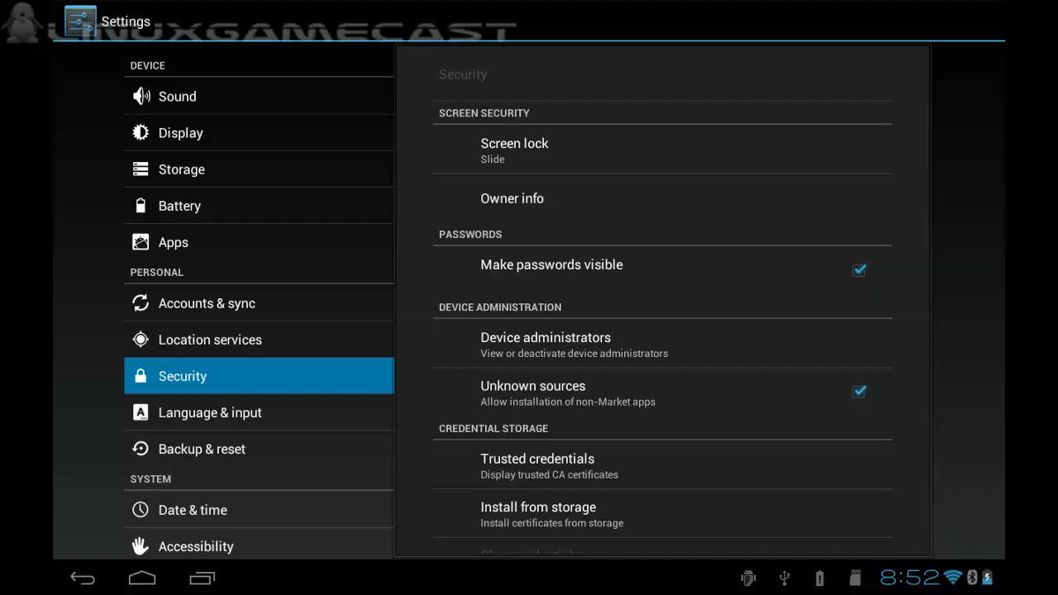
pyautogui.click(141, 577)
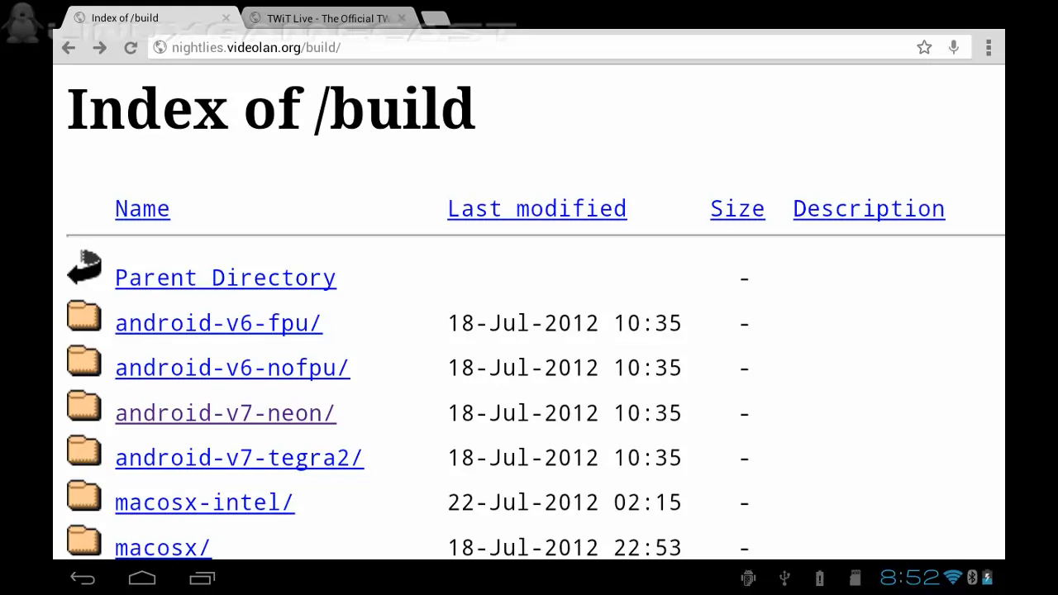
# - Download VLC-debug.apk from the android-v7-neon nightly folder and open it
pyautogui.scroll(-3)
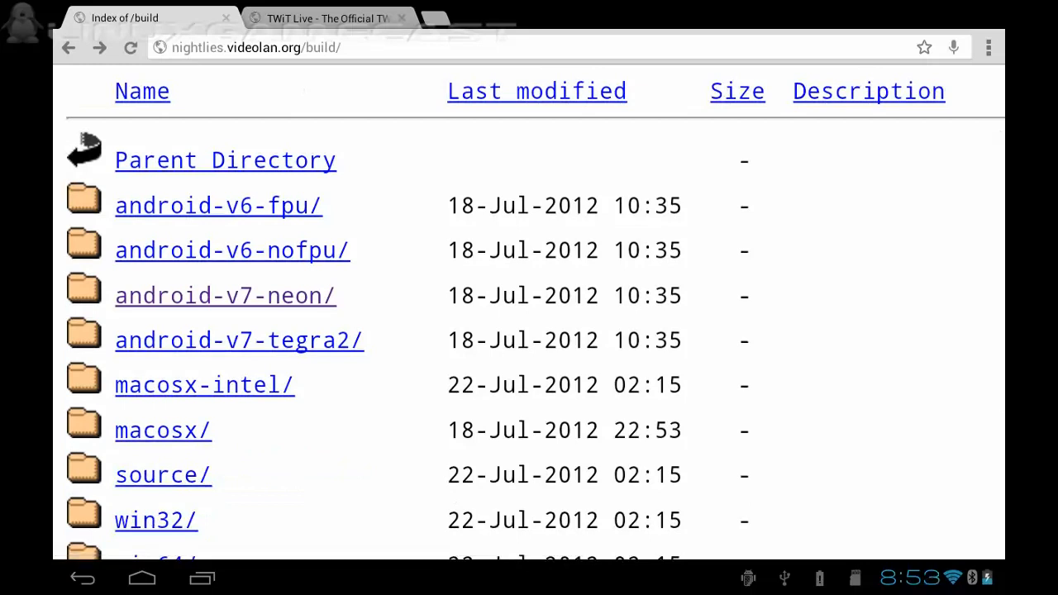
pyautogui.click(225, 295)
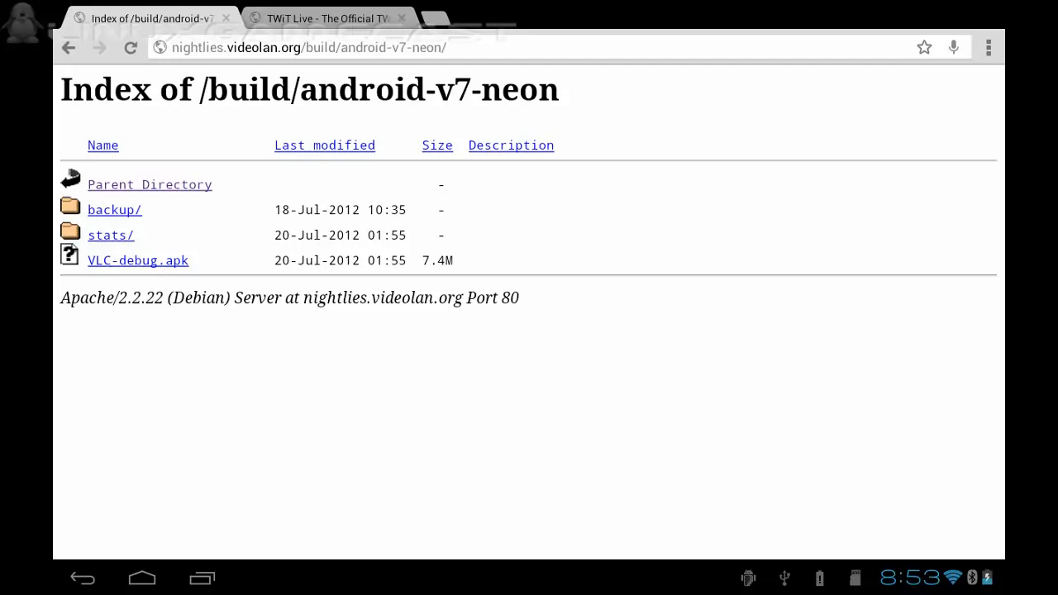
pyautogui.click(137, 260)
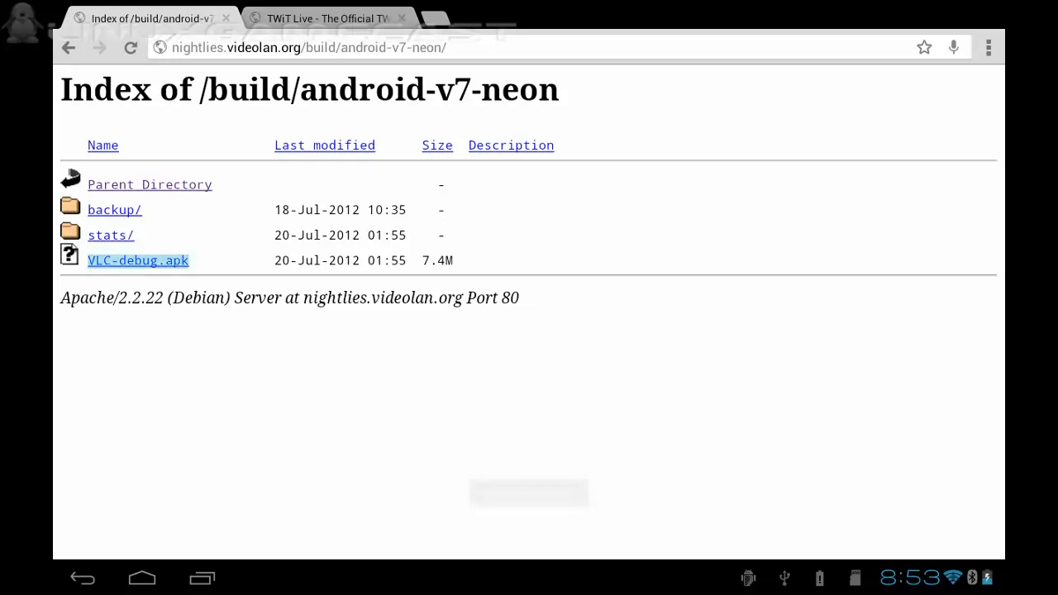
pyautogui.click(138, 260)
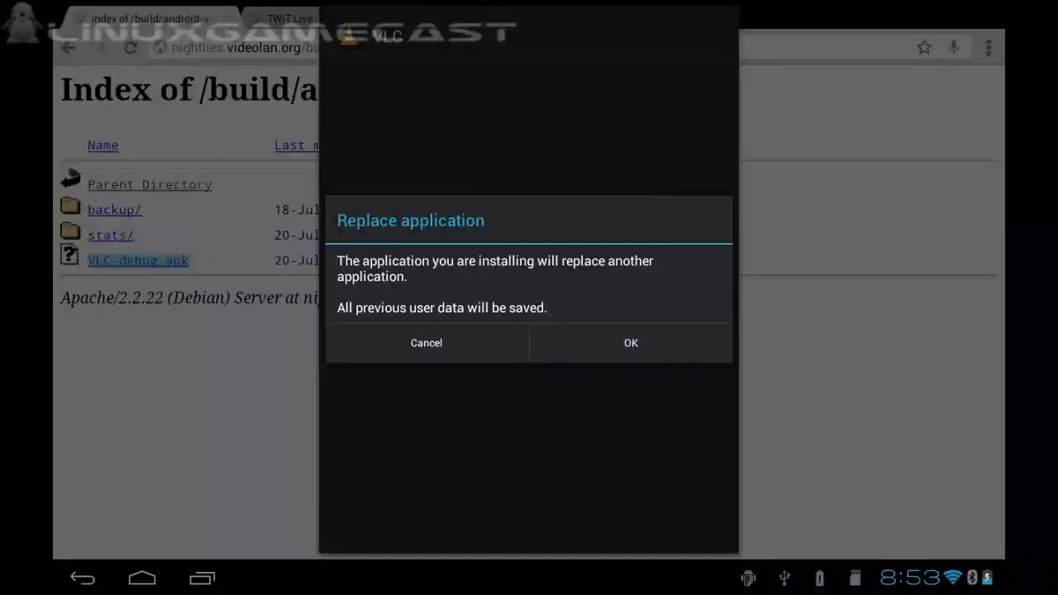
# - Replace the existing VLC app with the debug build, install, and close the installer
pyautogui.click(630, 343)
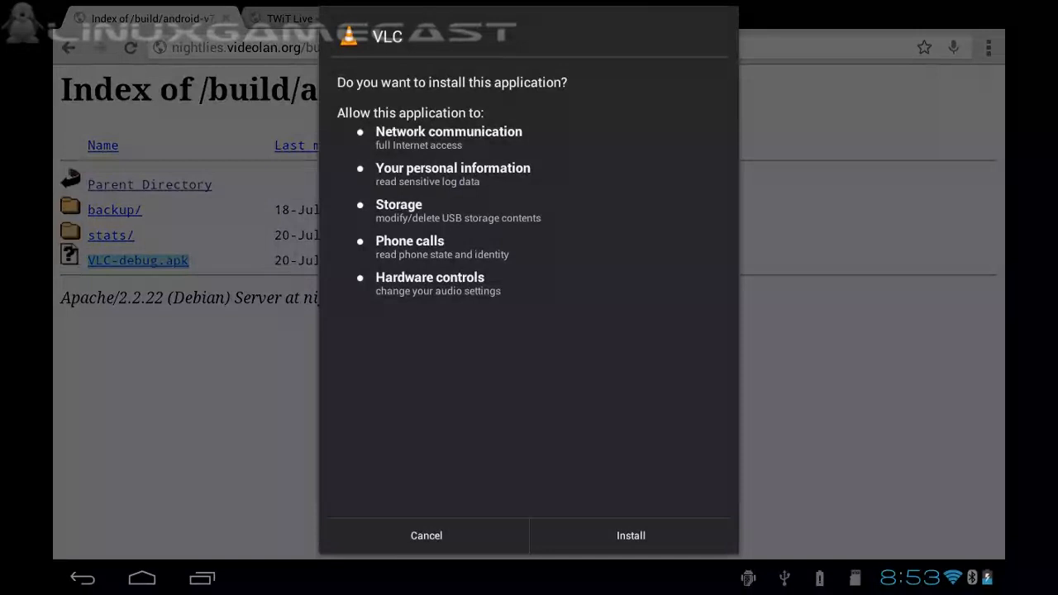
pyautogui.click(629, 535)
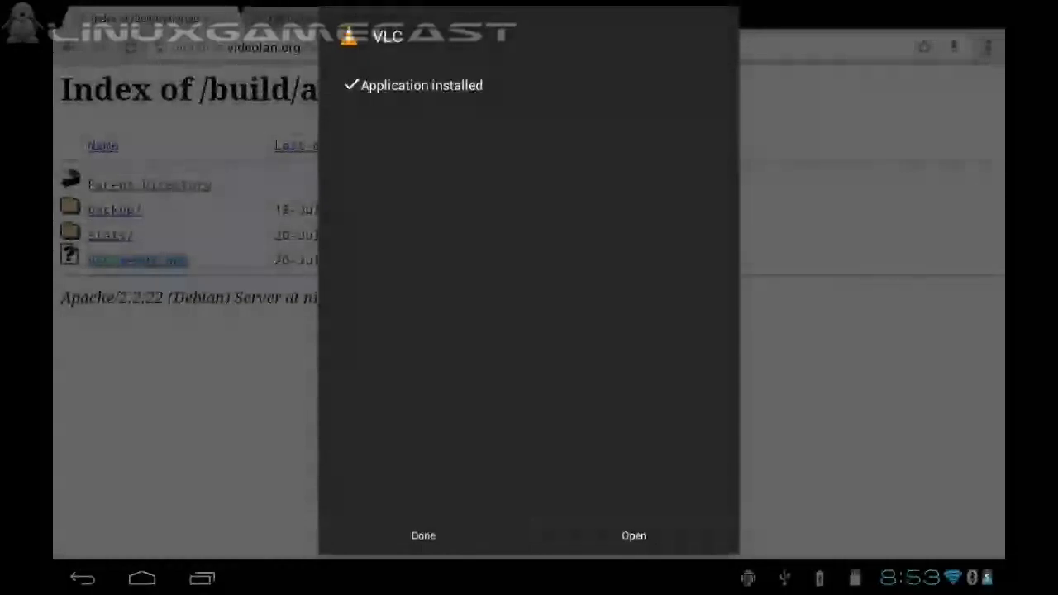
pyautogui.click(422, 536)
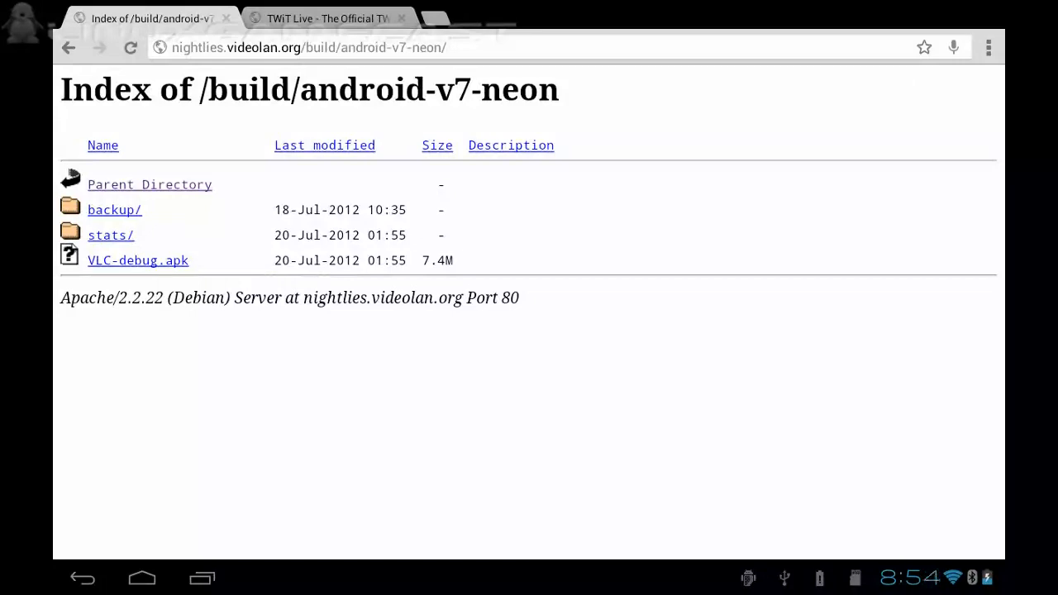
# - Scroll the TWiT Live wiki tab to the Streaming with VLC URLs
pyautogui.click(327, 18)
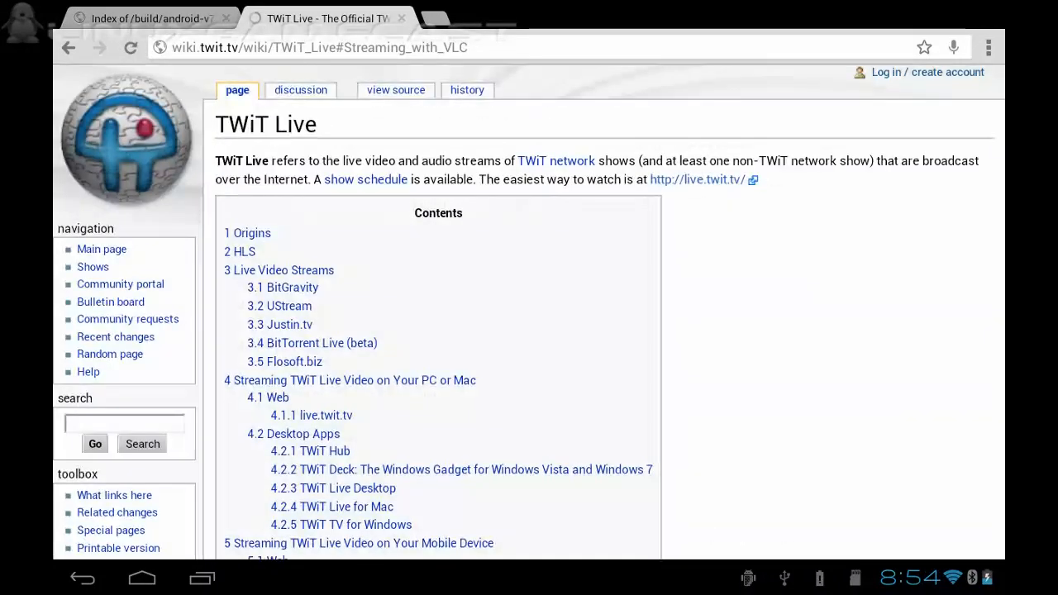
pyautogui.scroll(-3)
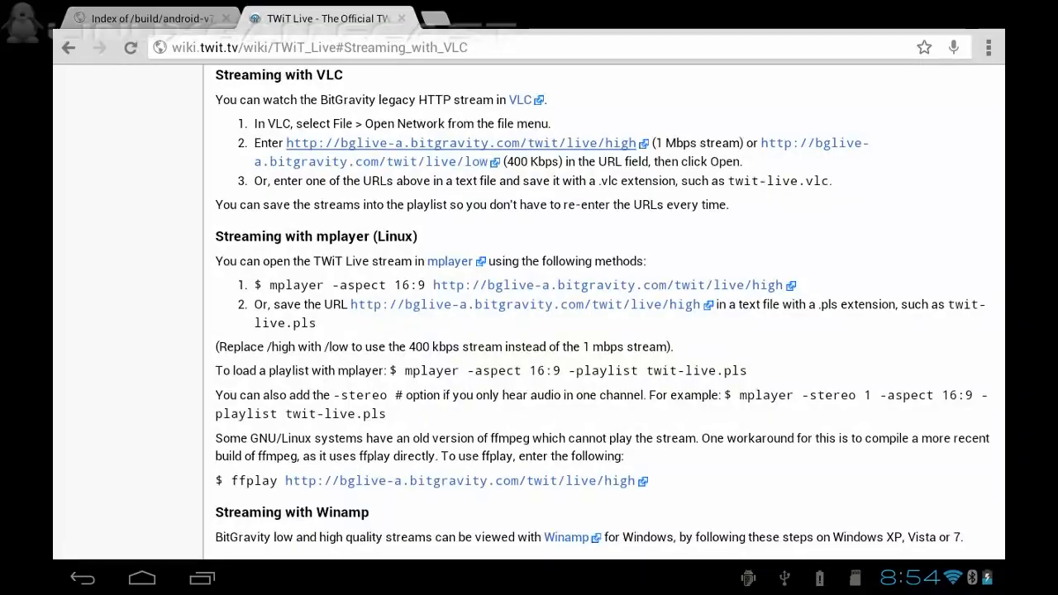
pyautogui.click(141, 577)
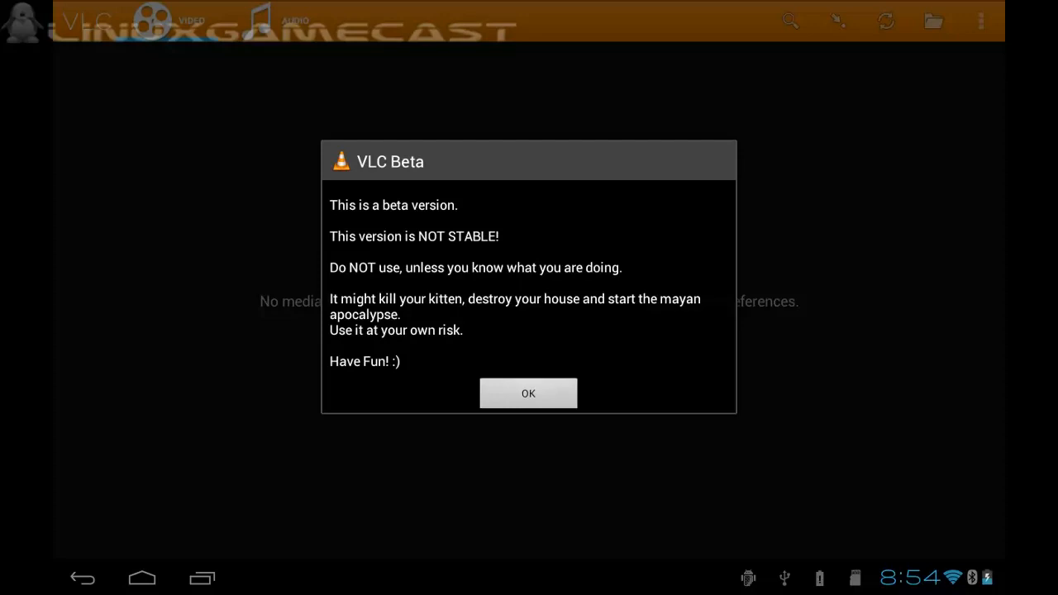
# - Dismiss the VLC Beta warning and bring up the Open network stream dialog
pyautogui.click(528, 393)
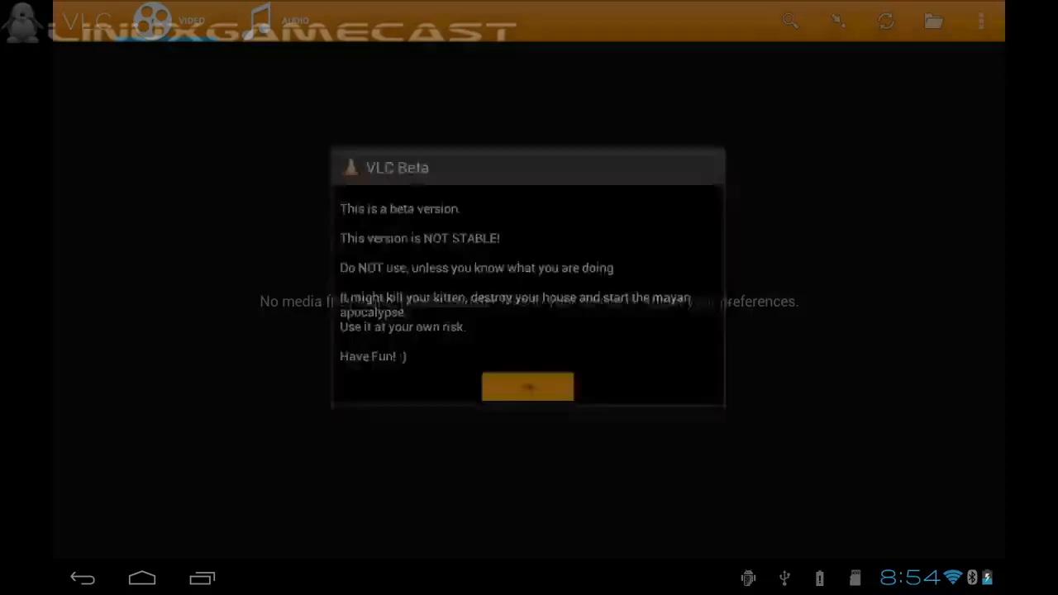
pyautogui.click(527, 387)
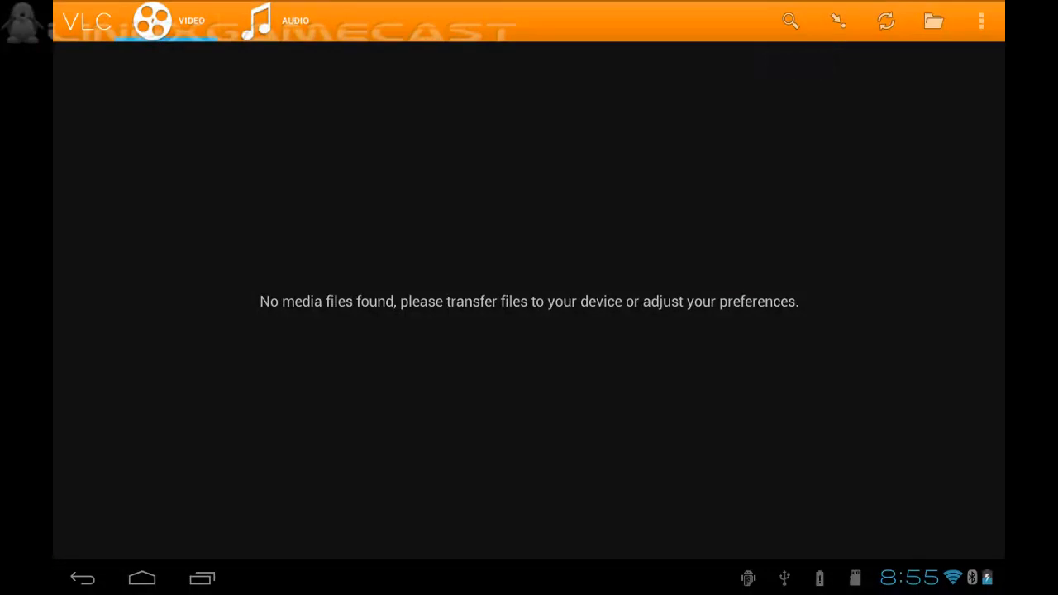
pyautogui.click(836, 20)
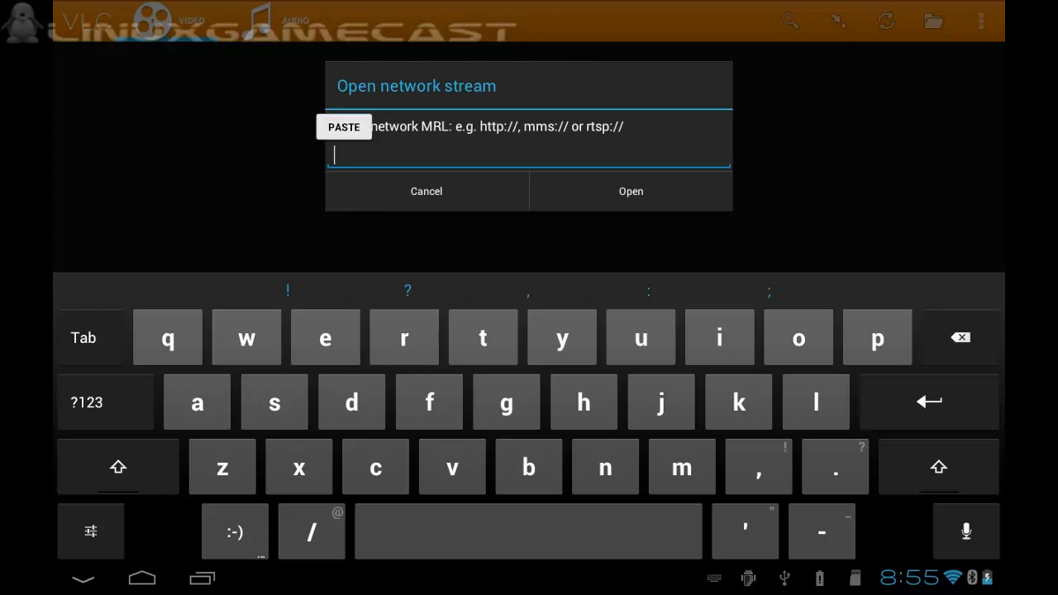
pyautogui.click(344, 127)
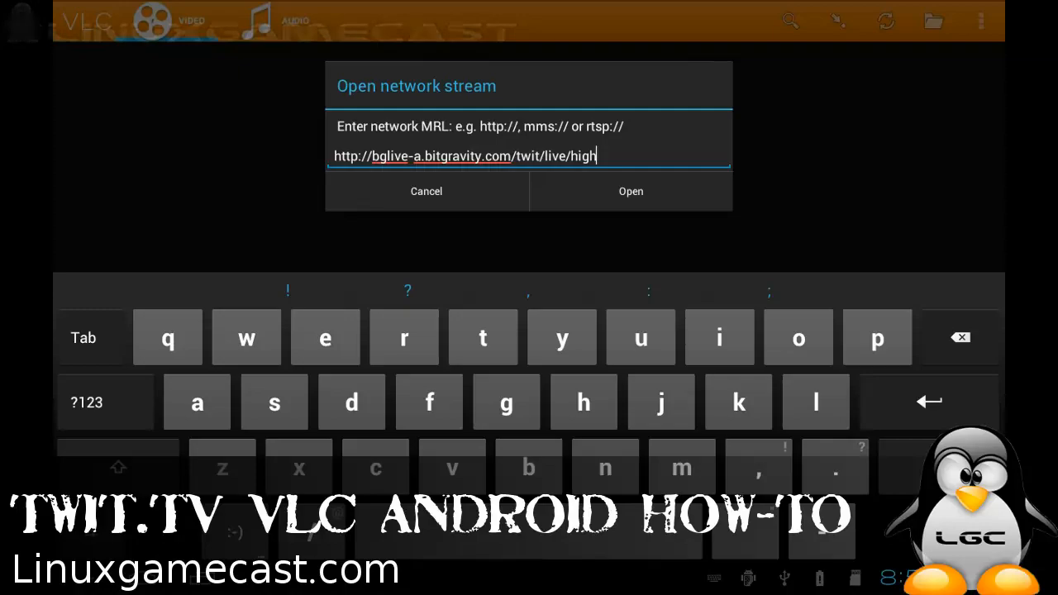
pyautogui.click(630, 191)
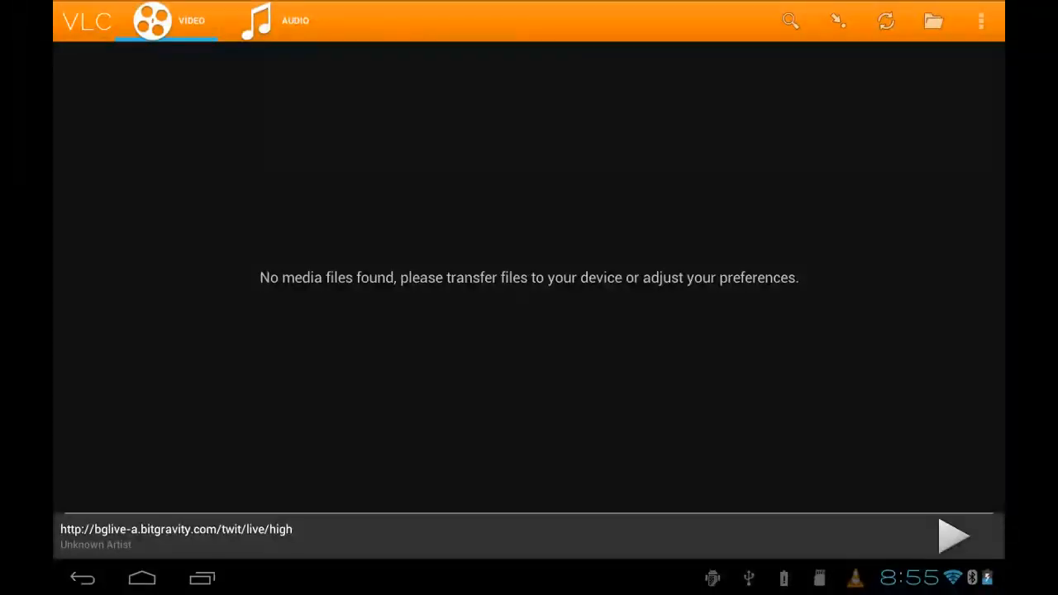